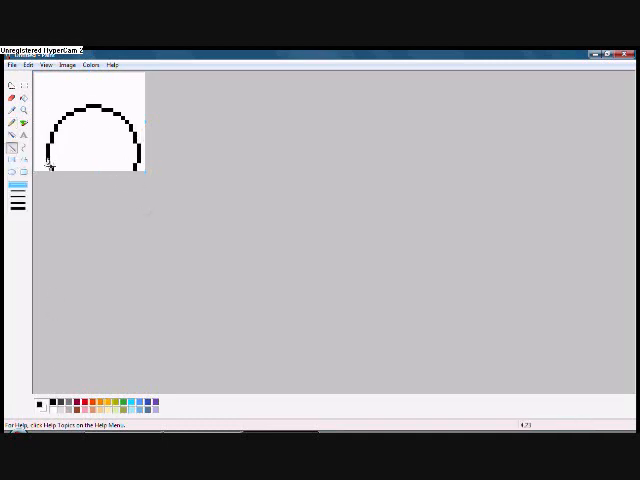
- Extend the onigiri's black outline with a flat bottom edge
drag(48, 165, 140, 165)
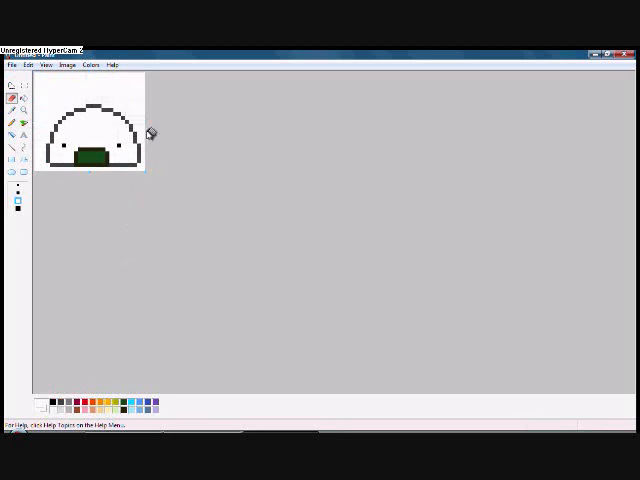
mouse_move(52, 400)
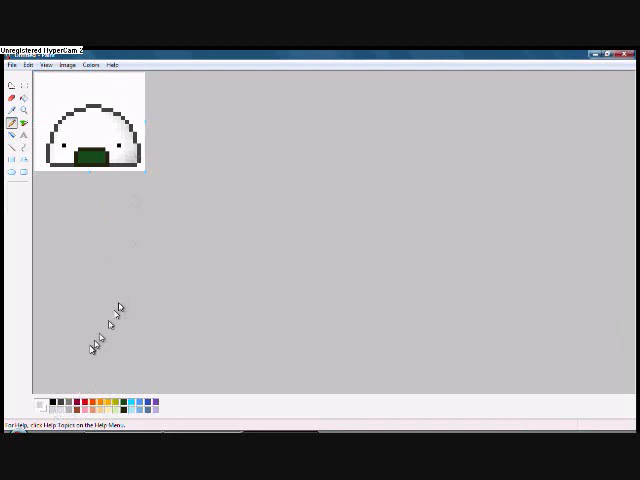
mouse_move(55, 300)
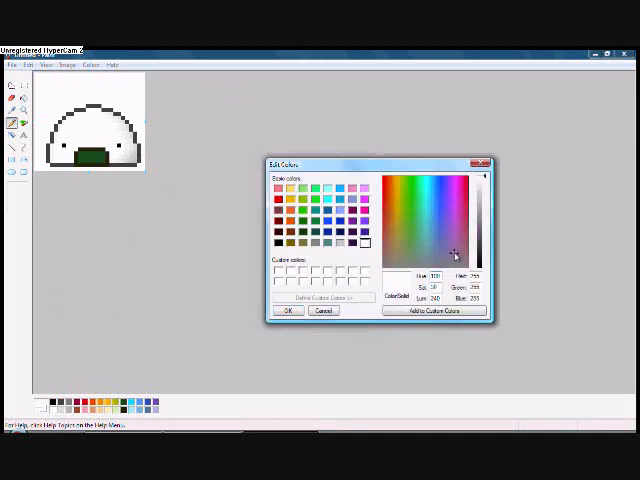
- Define a pink colour in Edit Colors for the cheek blush
click(456, 193)
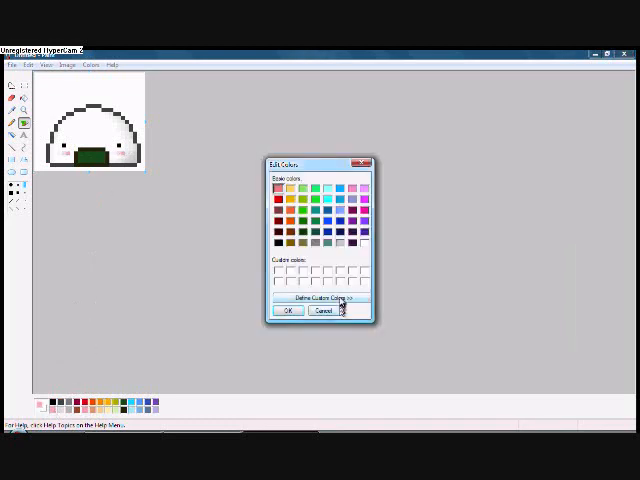
click(324, 310)
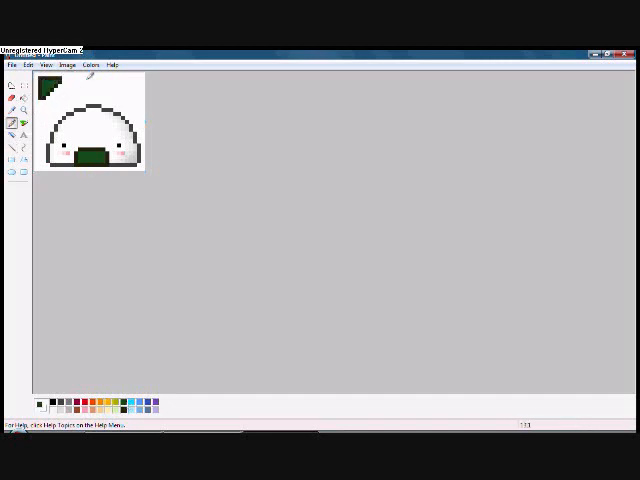
mouse_move(232, 301)
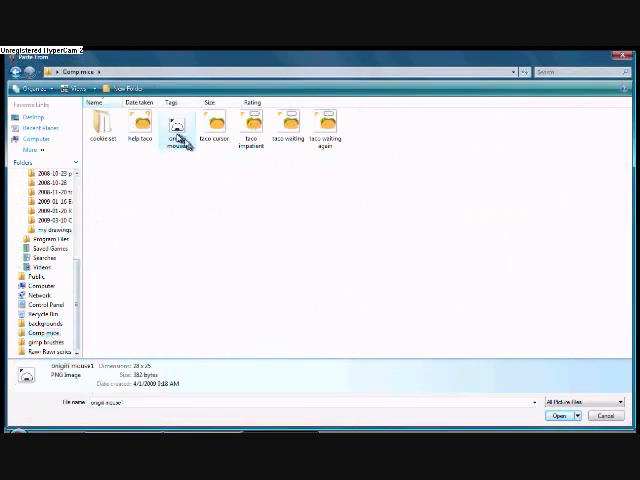
- Paste in a saved onigiri frame and save it as PNG 'onigiri mouse2'
click(560, 414)
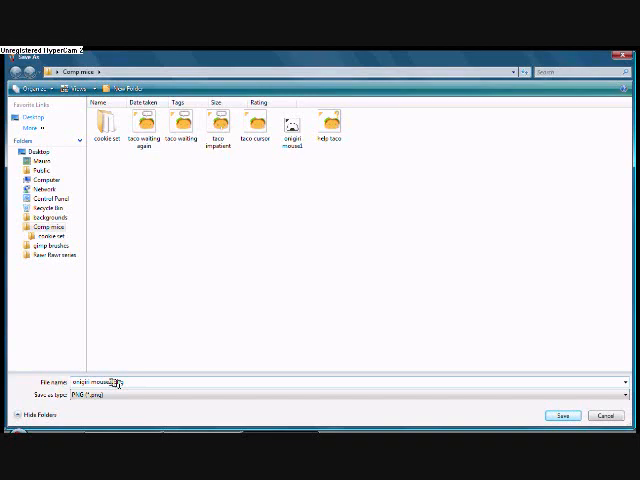
click(563, 415)
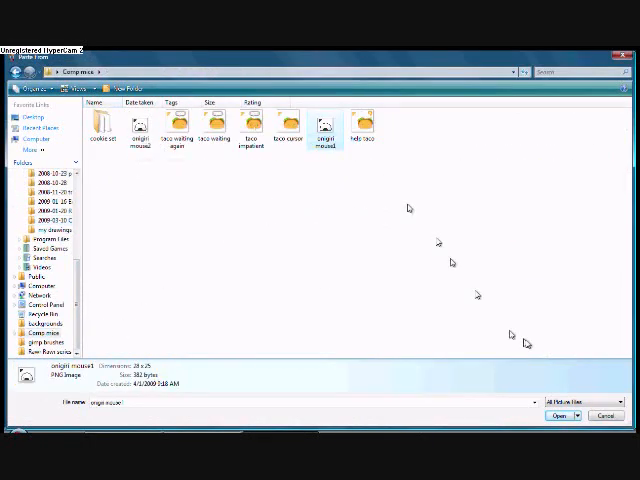
click(561, 414)
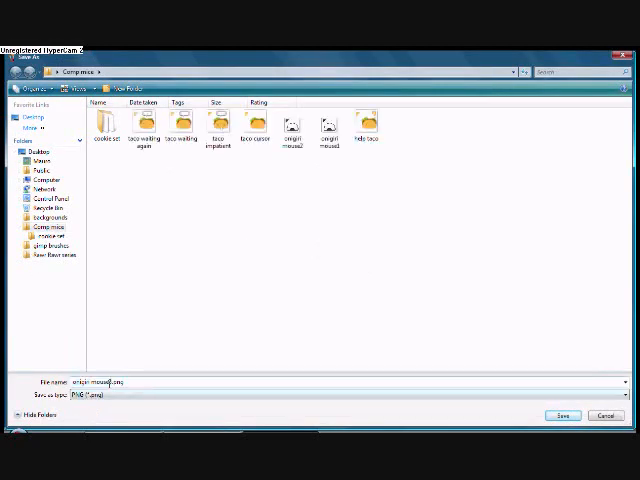
click(563, 415)
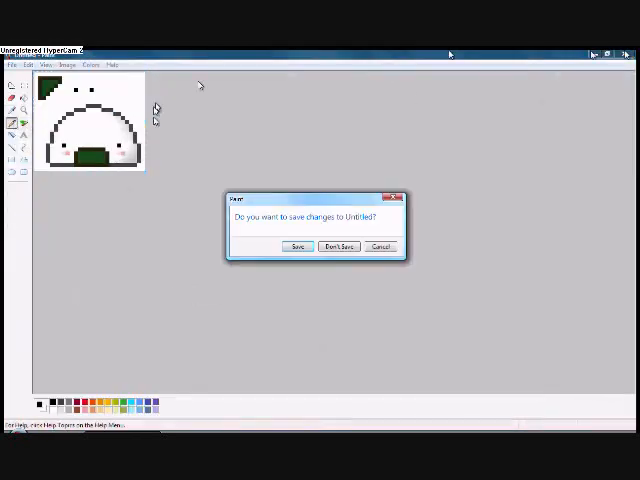
- Save the changes as PNG, overwriting 'onigiri mouse wait2'
click(297, 246)
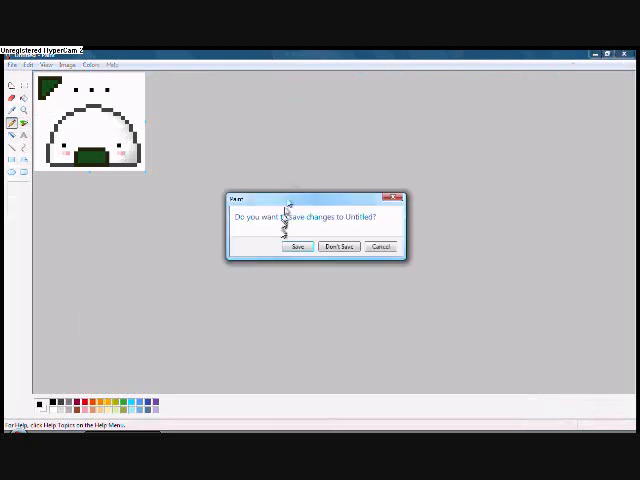
click(298, 247)
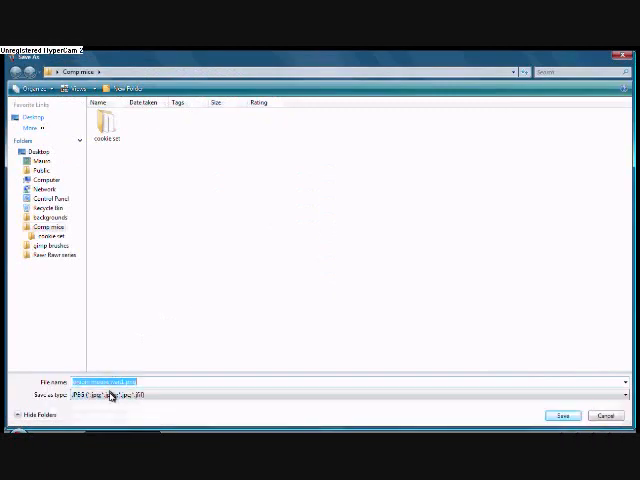
click(562, 415)
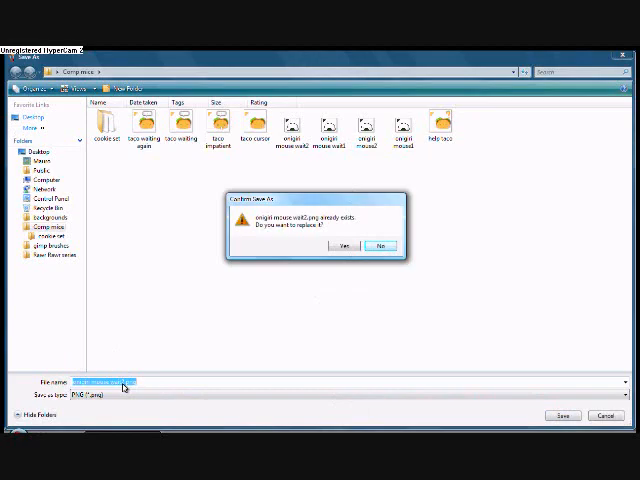
click(343, 246)
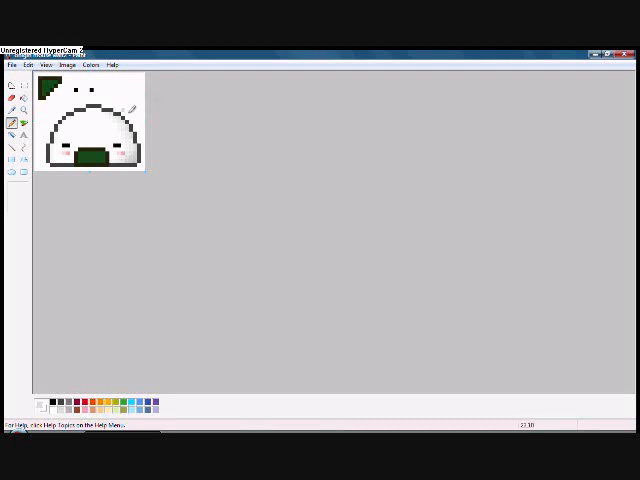
mouse_move(295, 140)
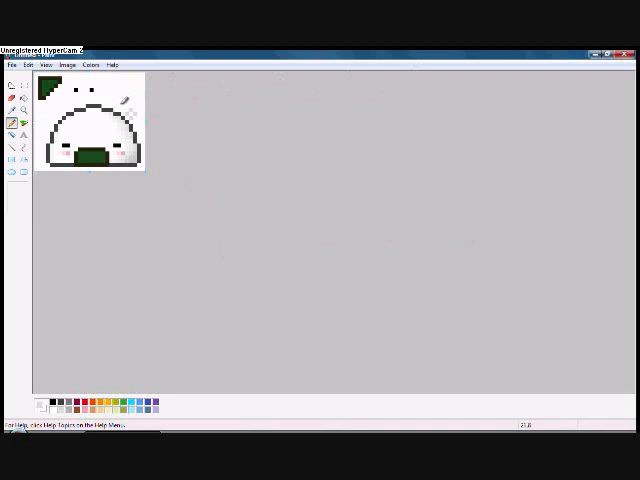
- Paste a saved onigiri wait PNG from Comp mice into the drawing
click(11, 64)
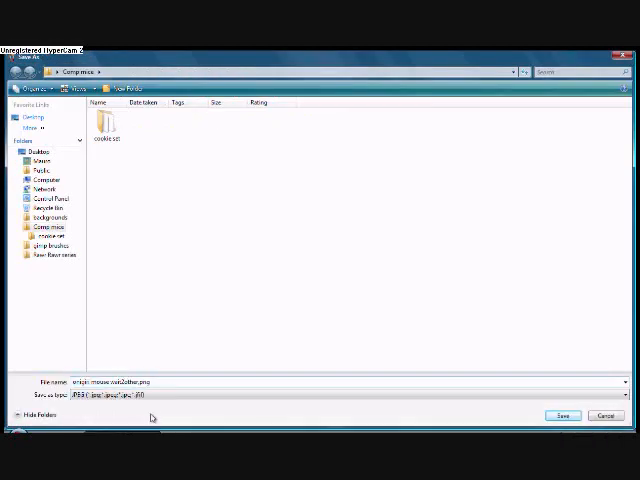
click(562, 415)
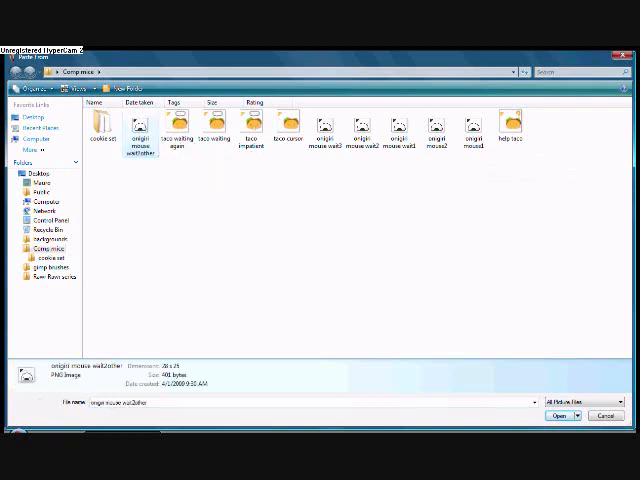
click(561, 415)
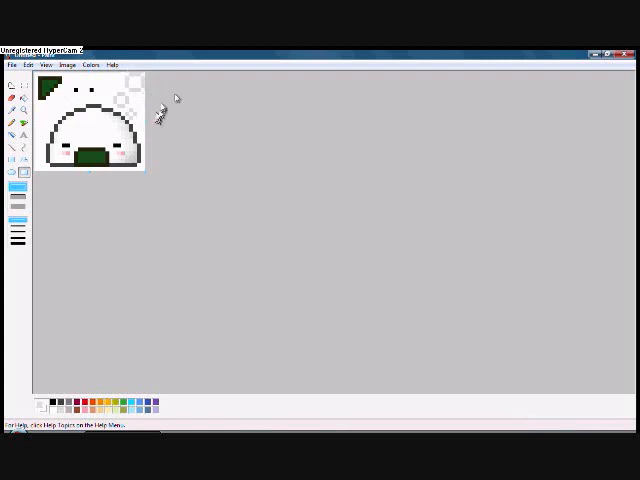
- Place the pasted onigiri frame onto the canvas
click(11, 64)
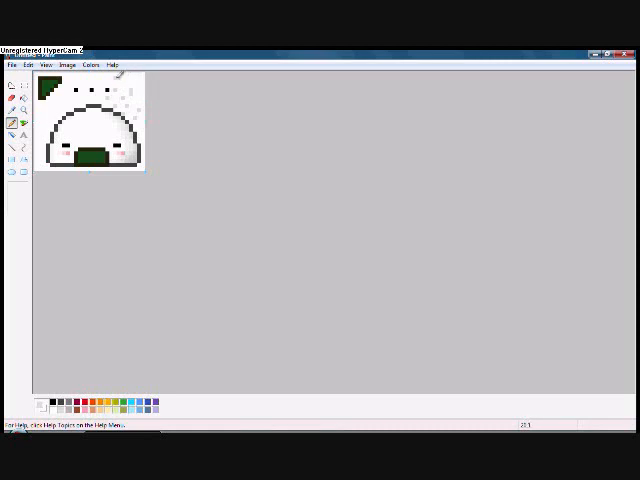
mouse_move(303, 245)
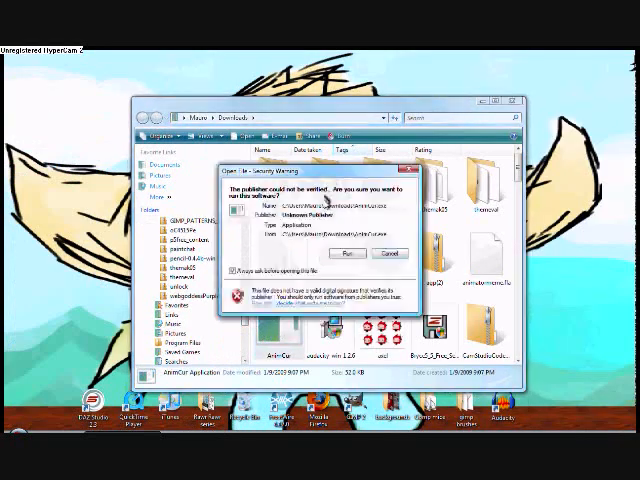
- Allow Animated Cursor Maker to run and add the onigiri wait frames in order
click(349, 250)
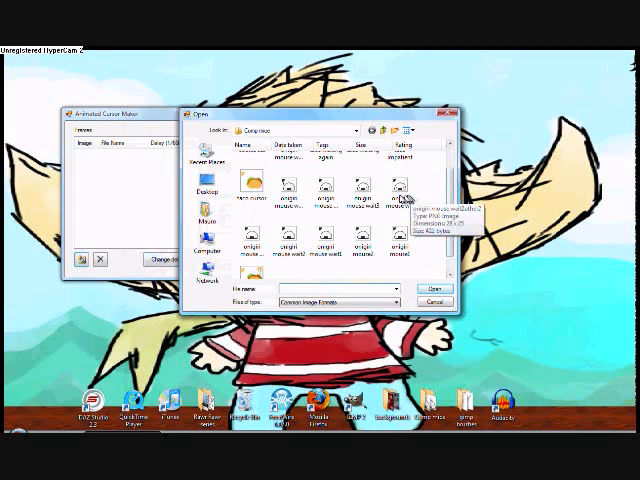
click(422, 289)
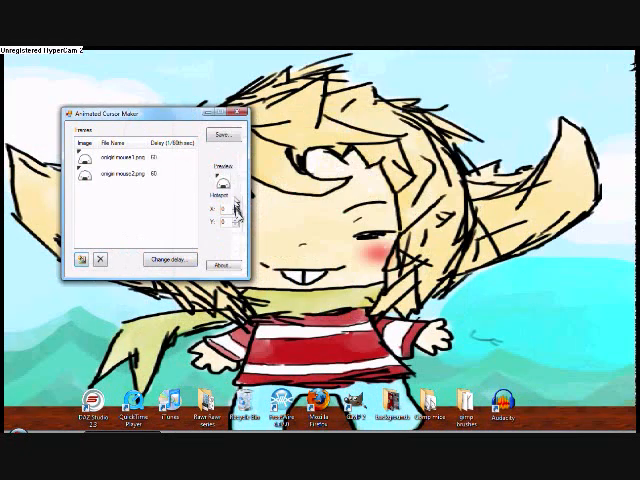
click(167, 258)
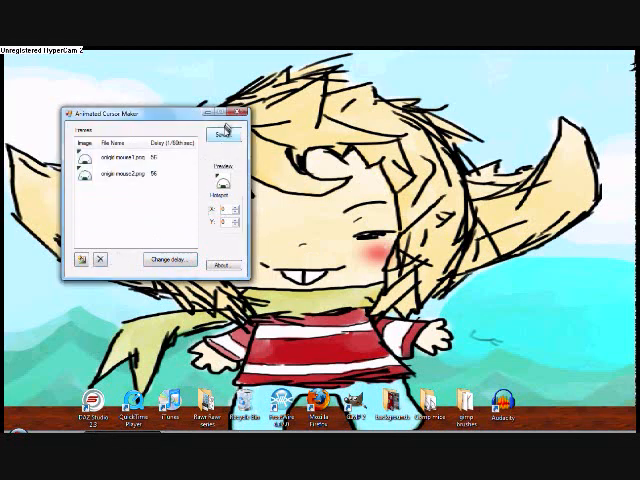
click(218, 136)
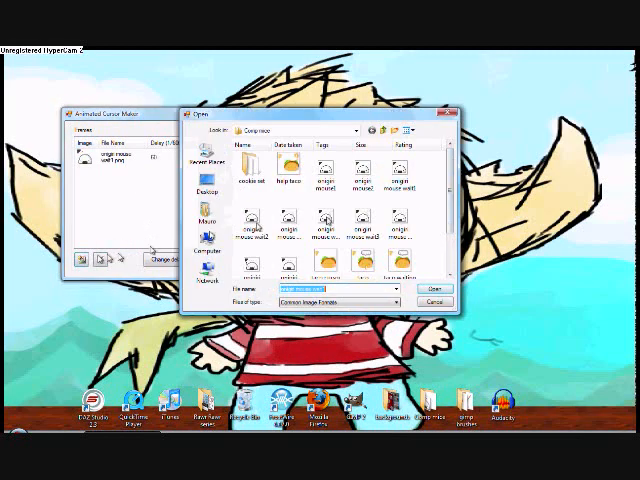
click(428, 288)
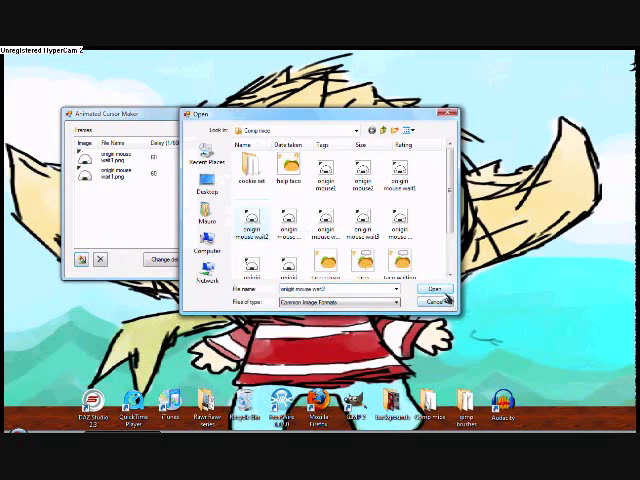
click(423, 290)
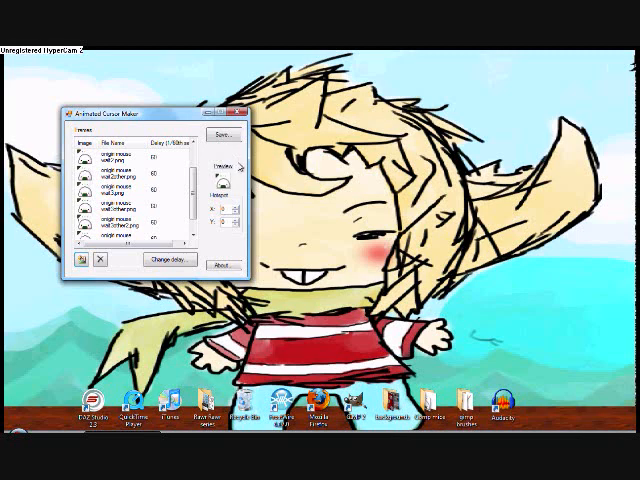
click(168, 264)
text(mous)
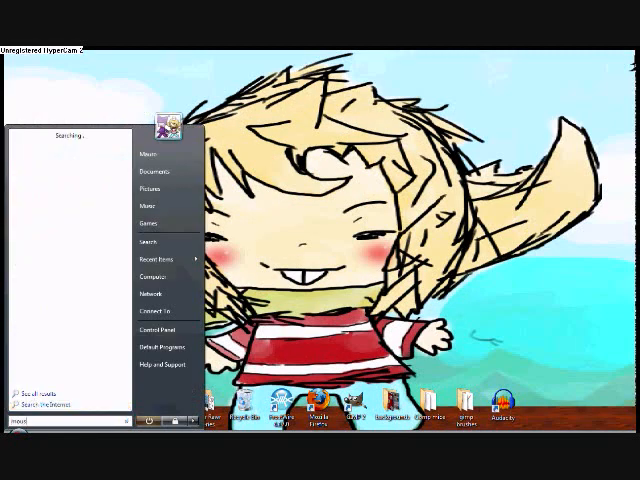
- In the pointer settings, browse for a new cursor file and select the pointer to change
click(146, 153)
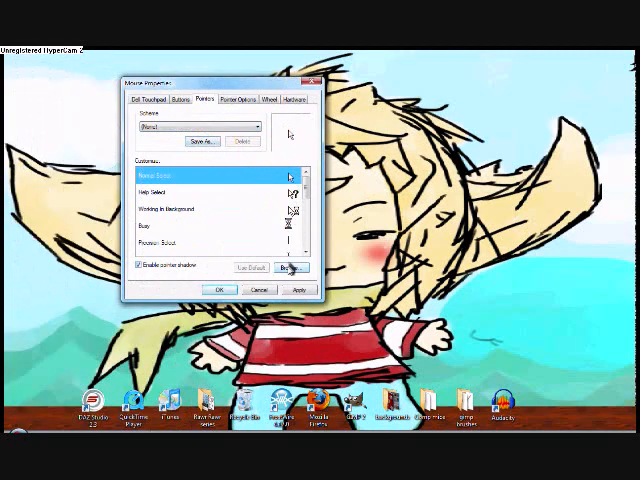
click(291, 268)
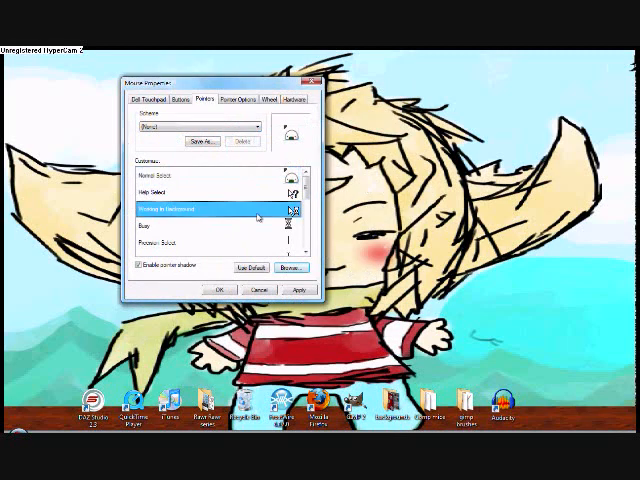
click(262, 127)
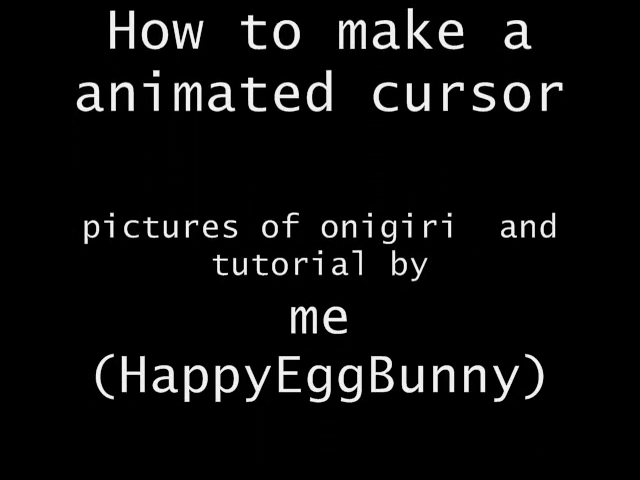
scroll(down, 3)
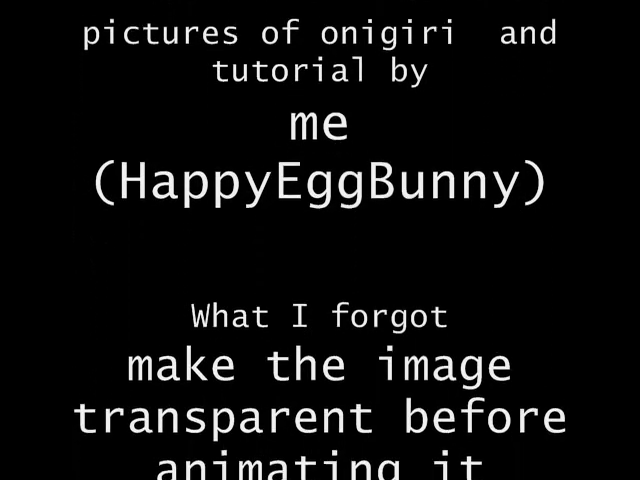
scroll(down, 3)
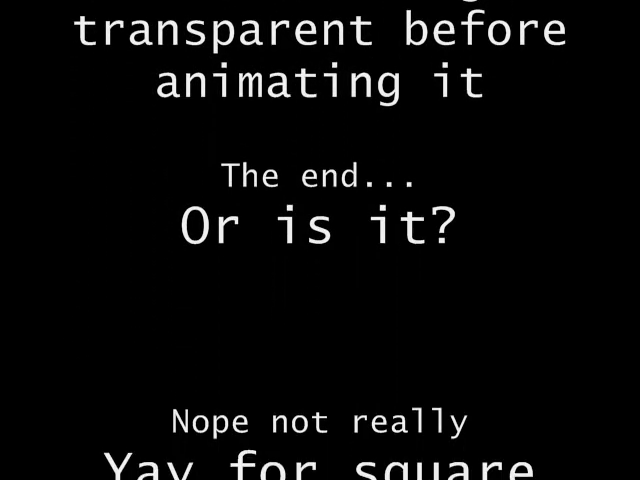
scroll(down, 3)
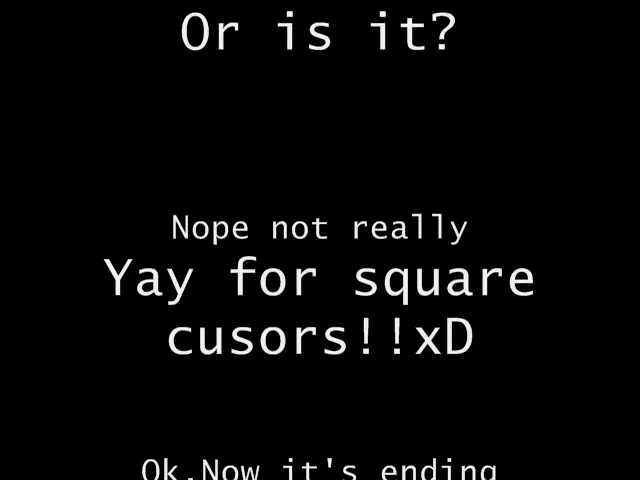